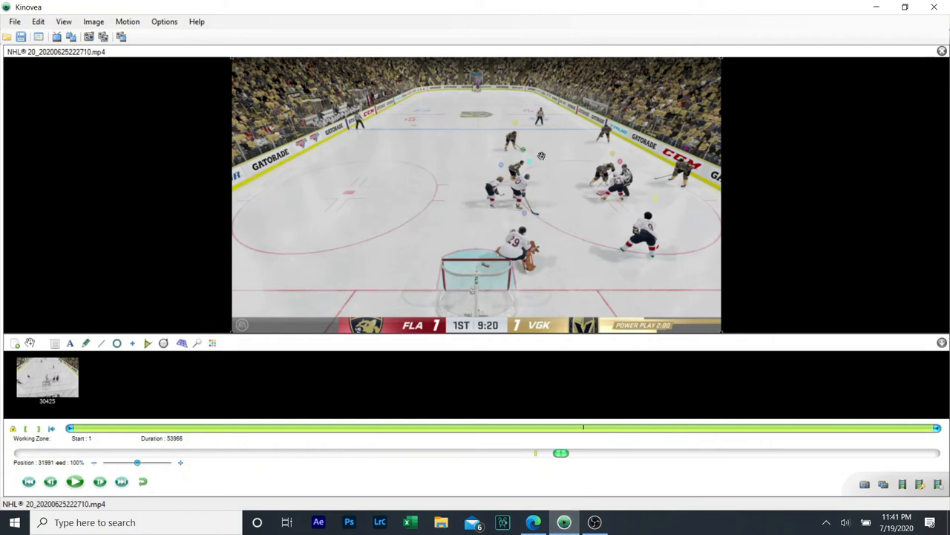
mouse_move(574, 244)
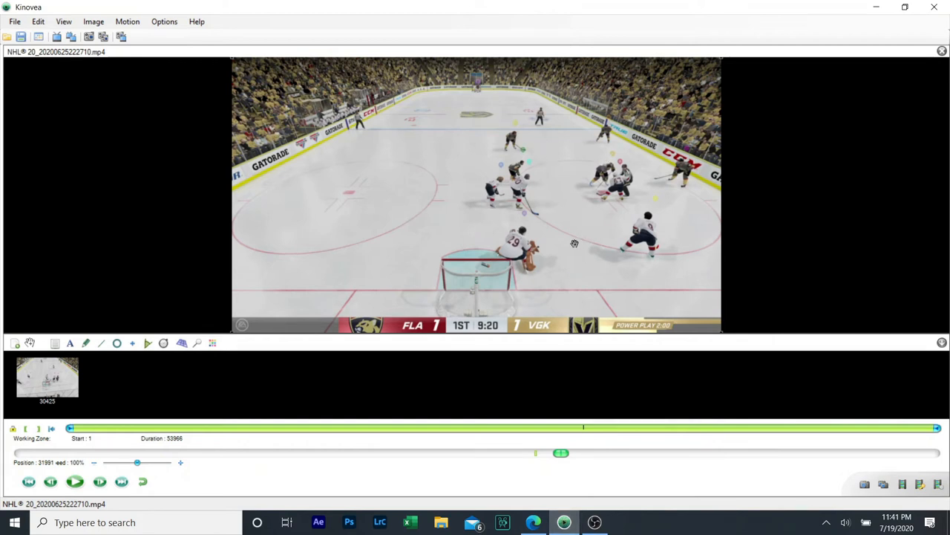
mouse_move(618, 263)
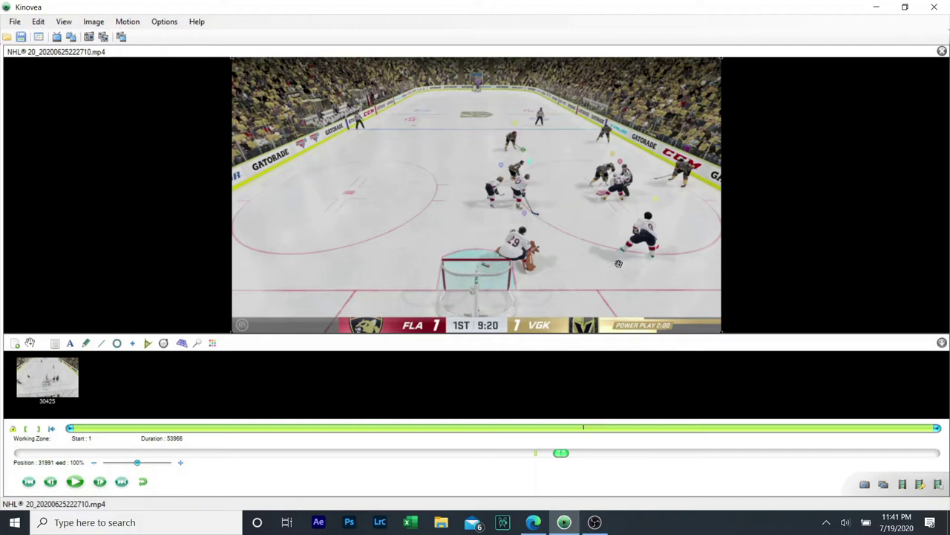
mouse_move(651, 274)
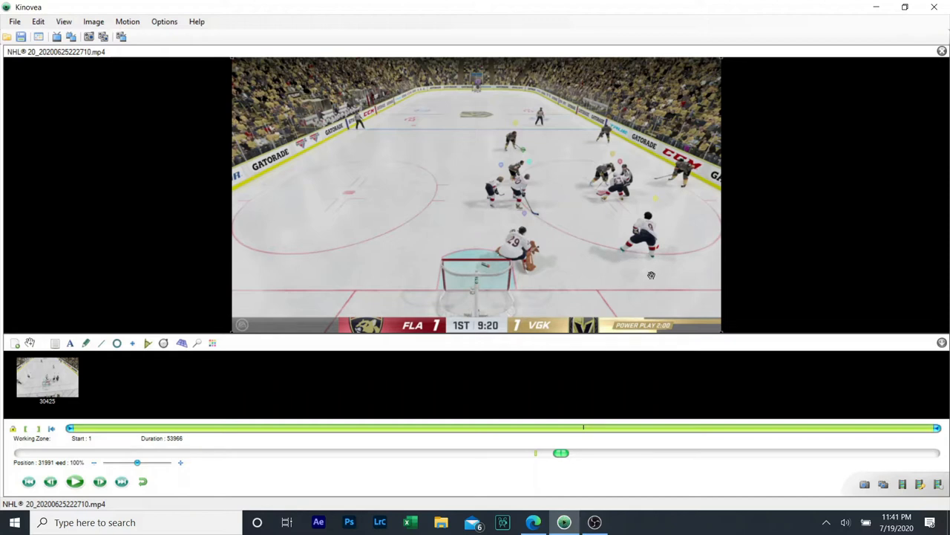
mouse_move(570, 200)
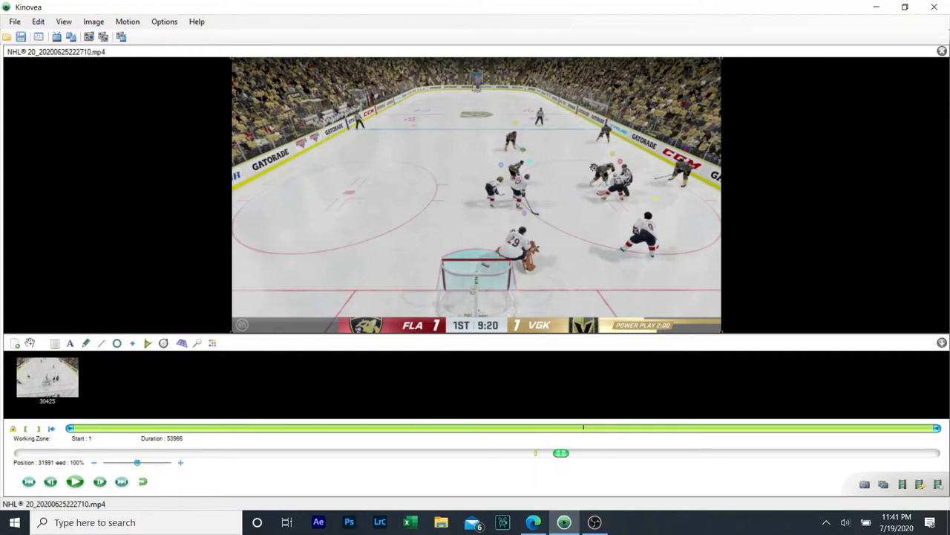
mouse_move(602, 181)
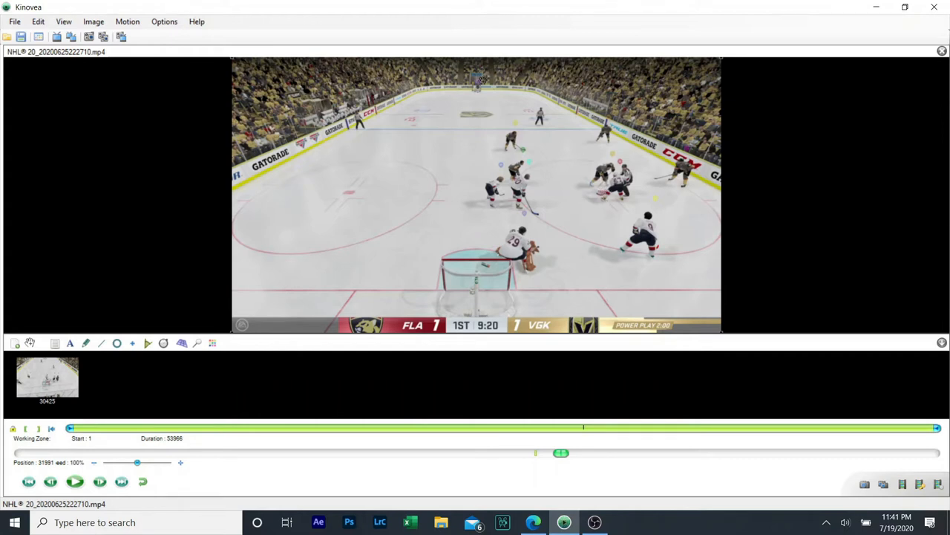
mouse_move(522, 307)
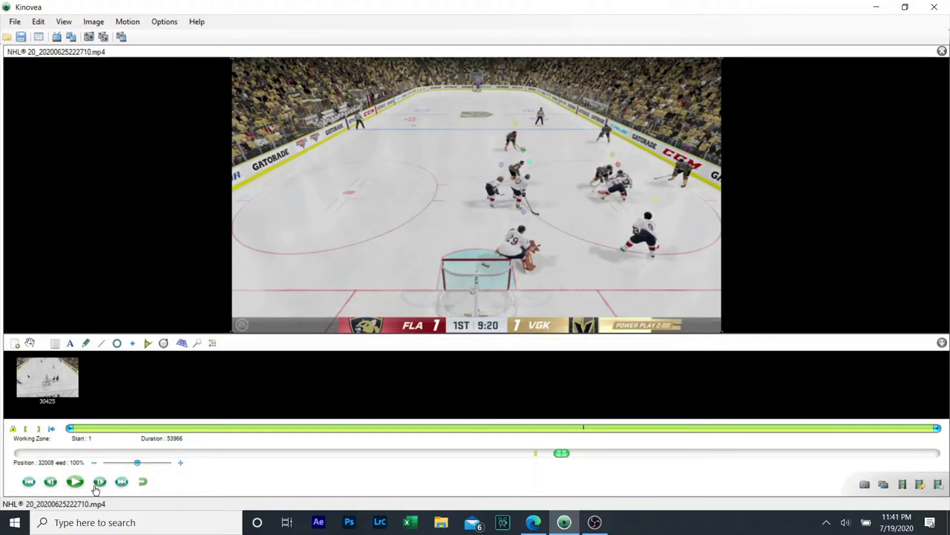
Play the clip past the faceoff, pause near 9:17, and save frame 32156 as a keyframe
left_click(74, 481)
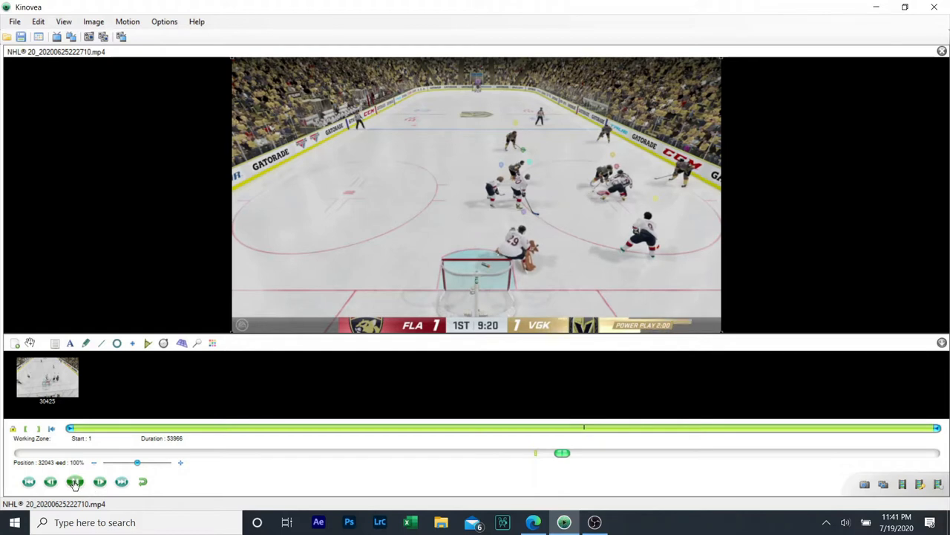
left_click(75, 482)
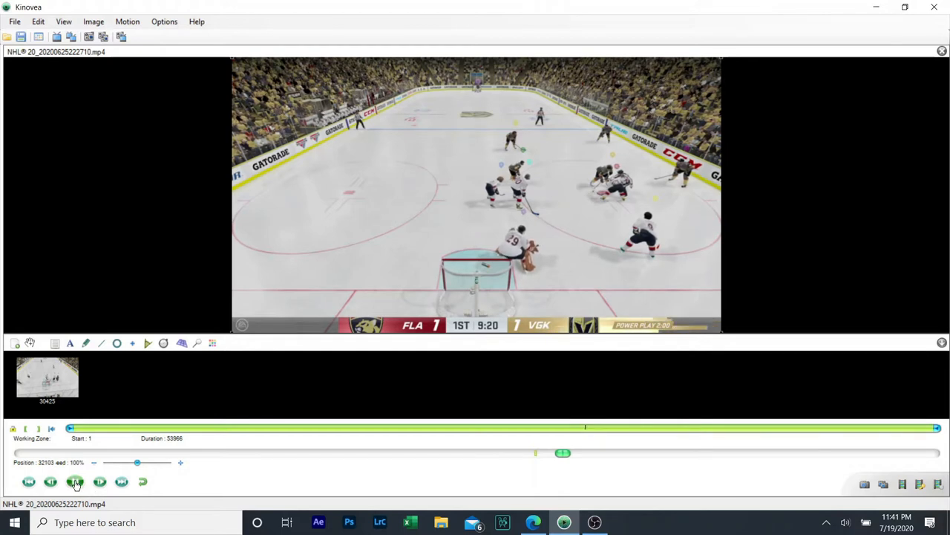
left_click(75, 482)
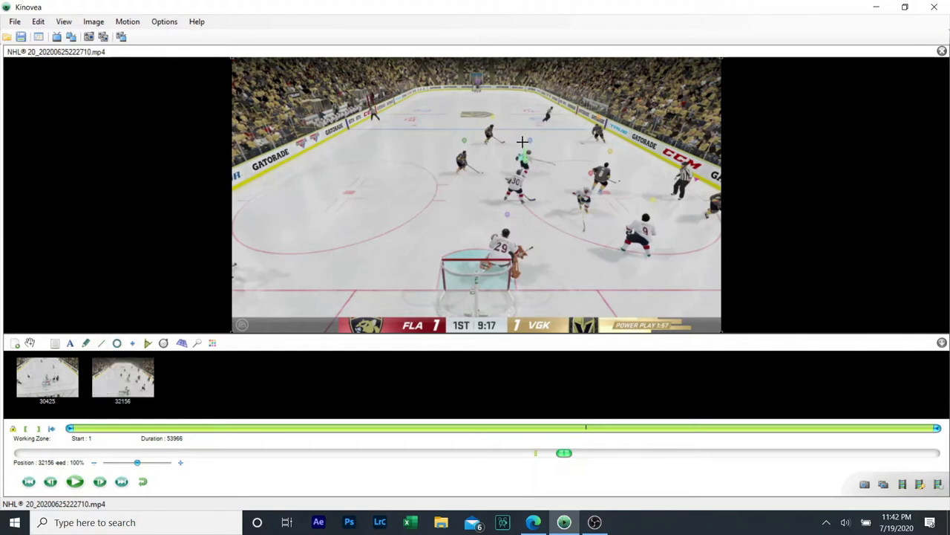
Start a green coverage line on the 9:17 keyframe
left_click(123, 377)
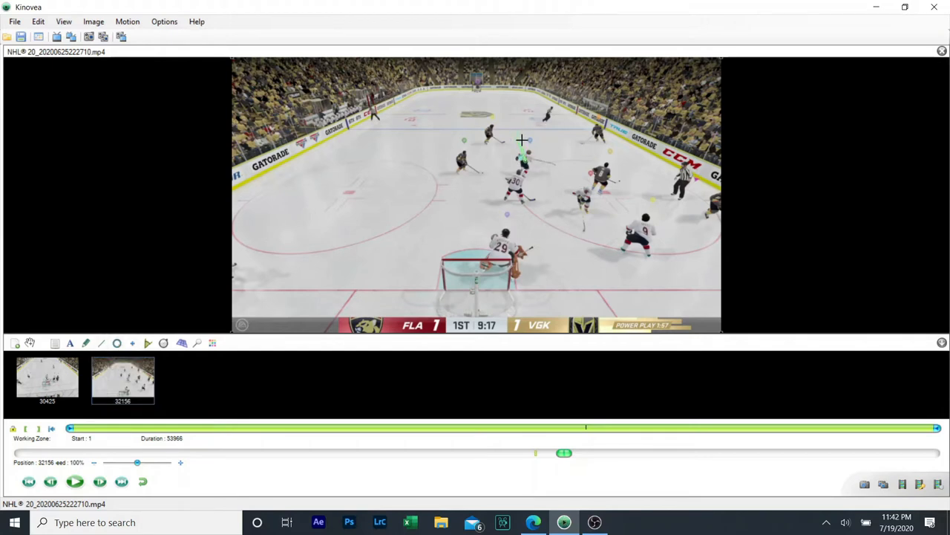
mouse_move(527, 196)
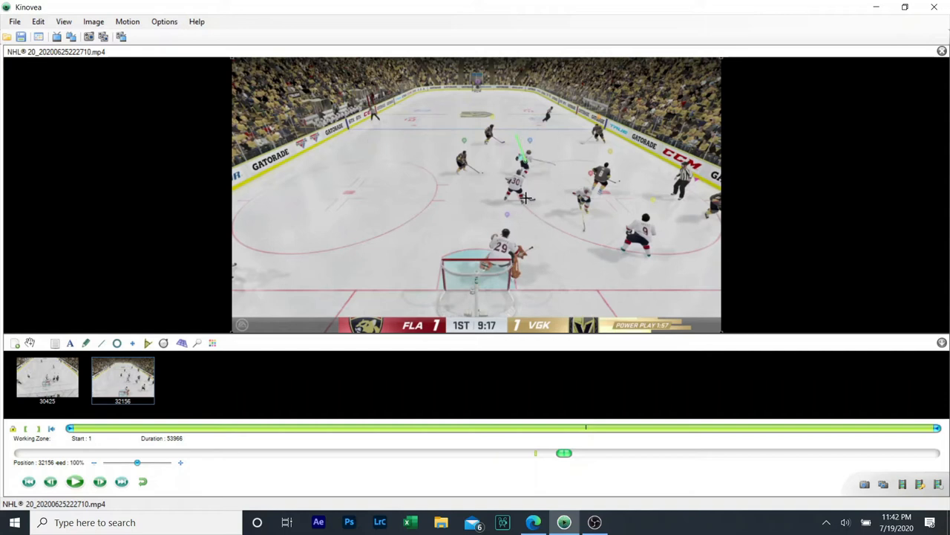
mouse_move(481, 121)
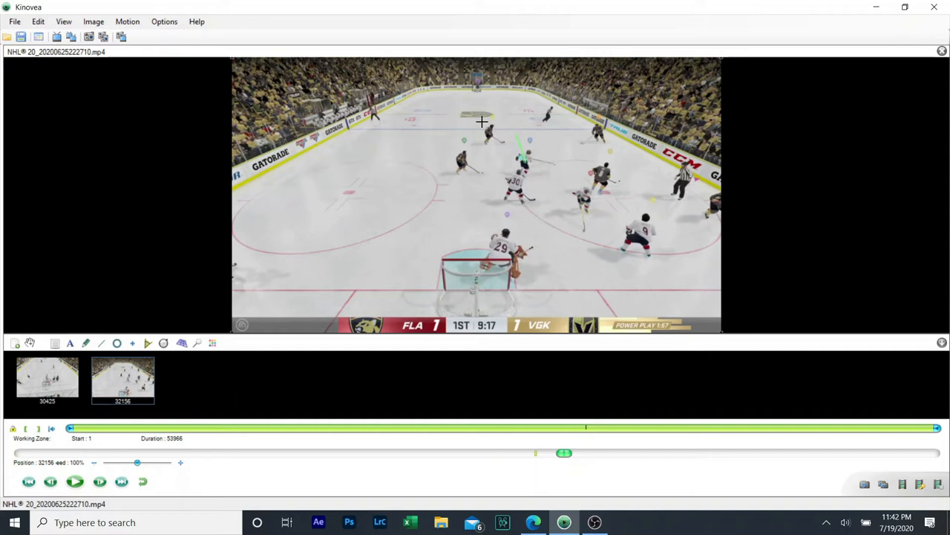
mouse_move(519, 163)
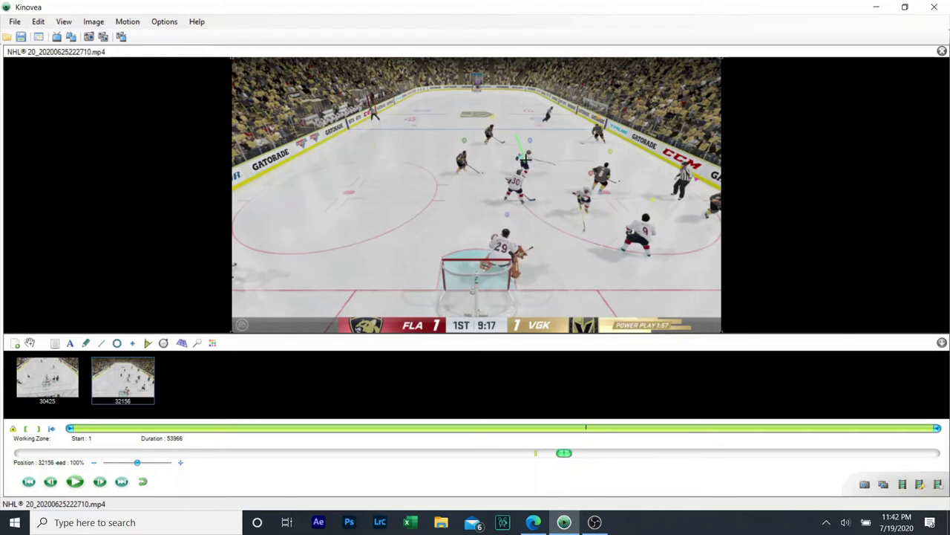
mouse_move(502, 154)
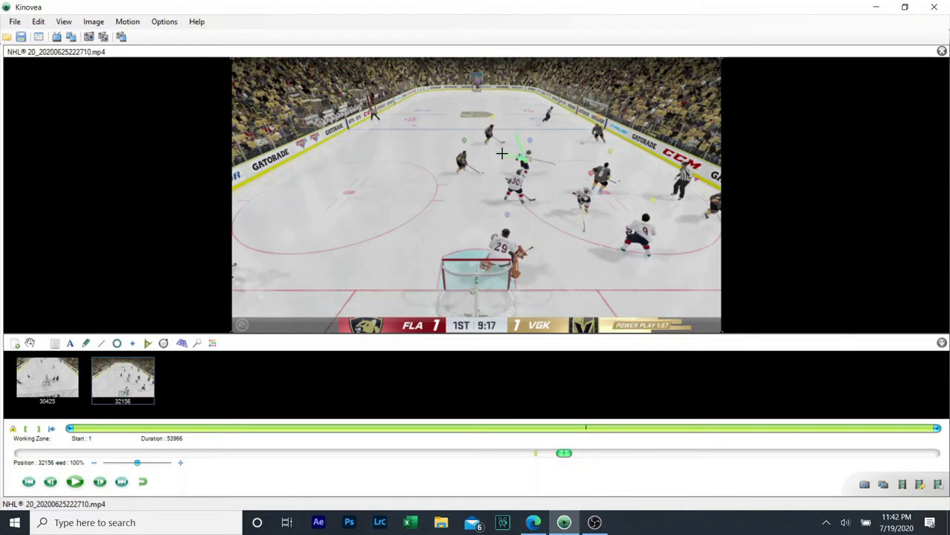
mouse_move(488, 179)
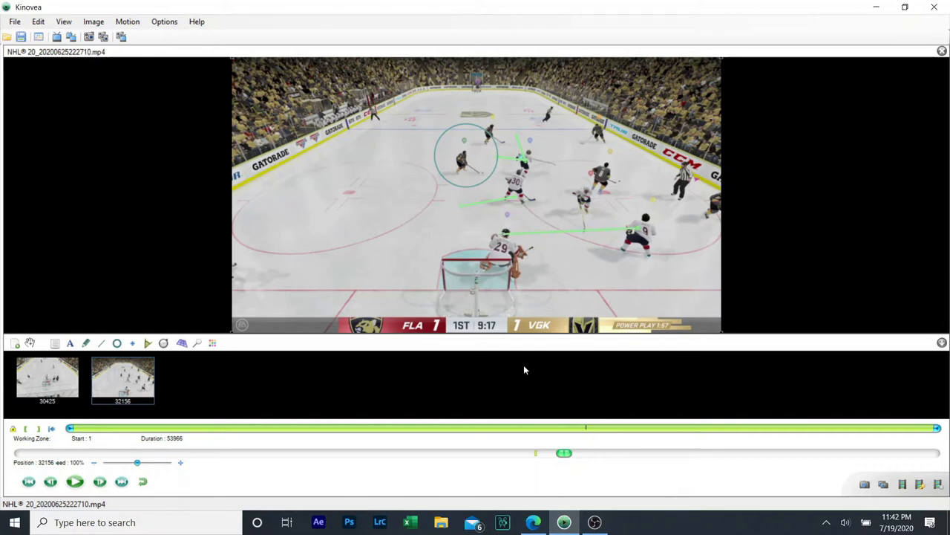
mouse_move(128, 481)
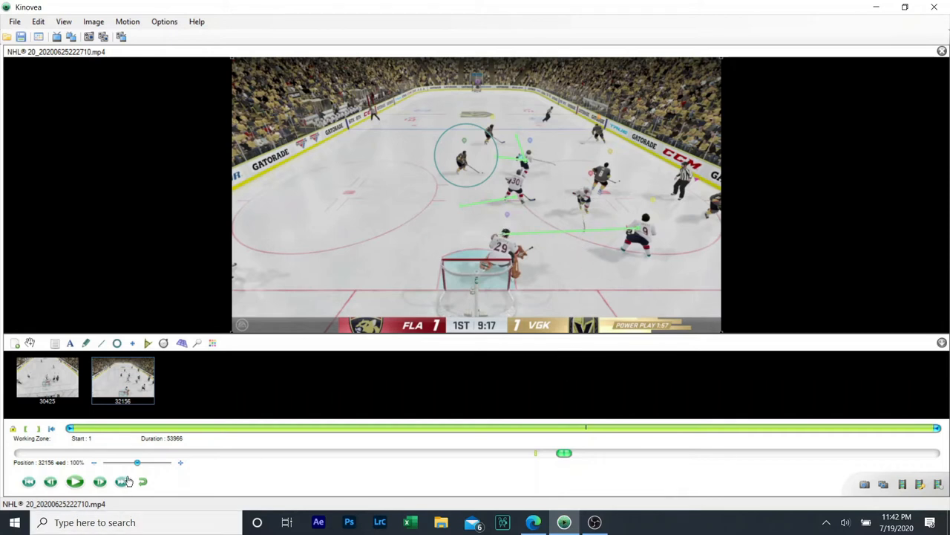
mouse_move(101, 482)
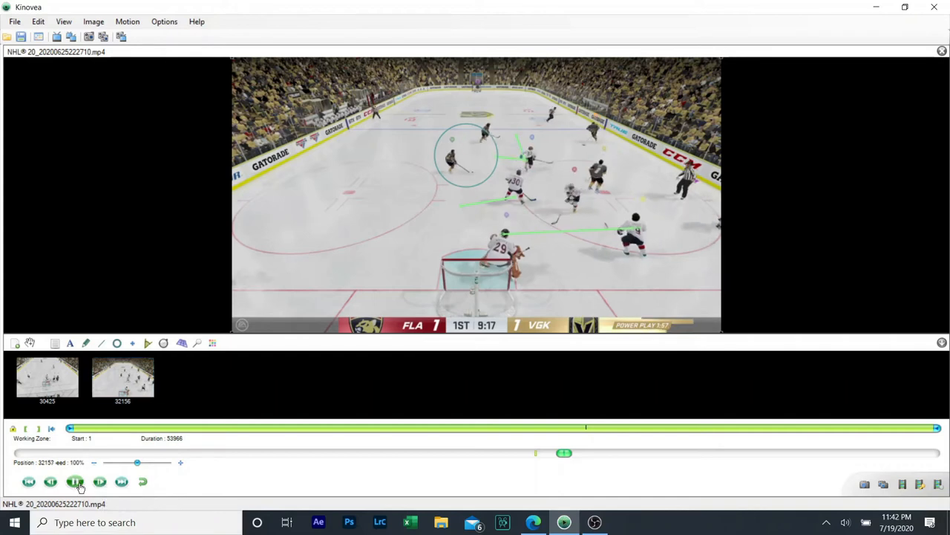
Pause playback and step back frame by frame until the clock reads 9:15
left_click(76, 481)
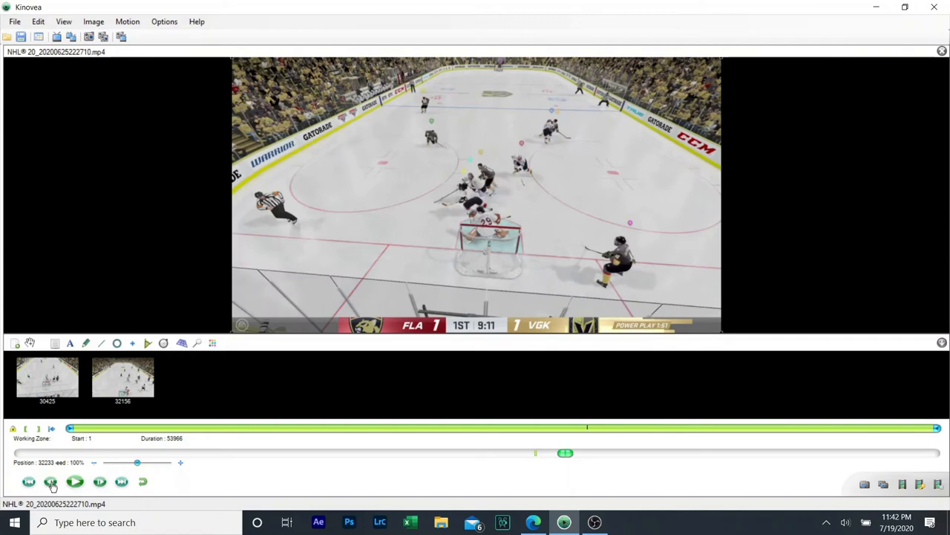
left_click(51, 481)
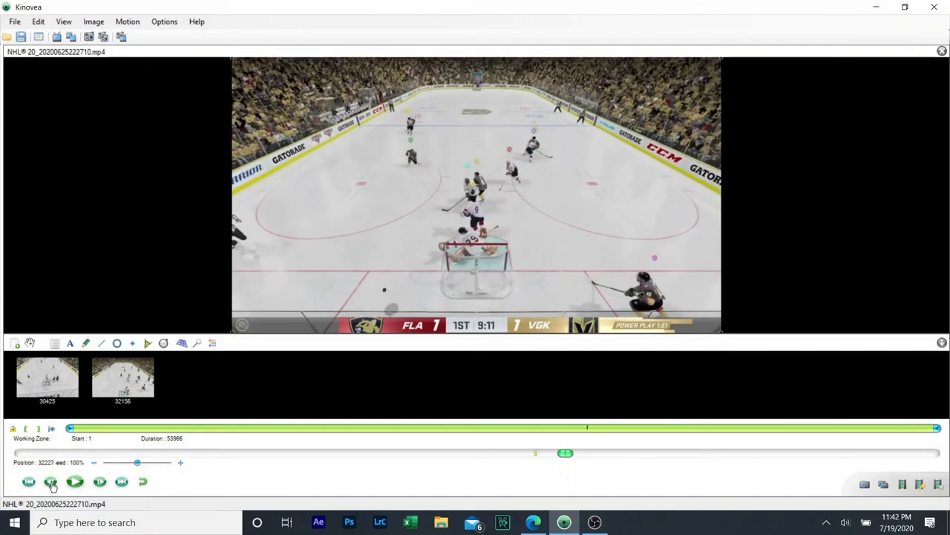
left_click(50, 481)
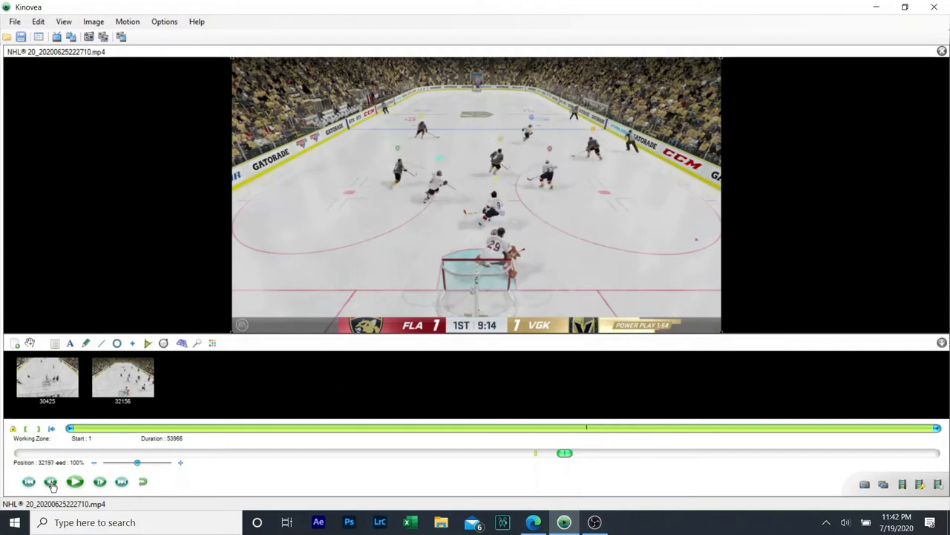
left_click(50, 482)
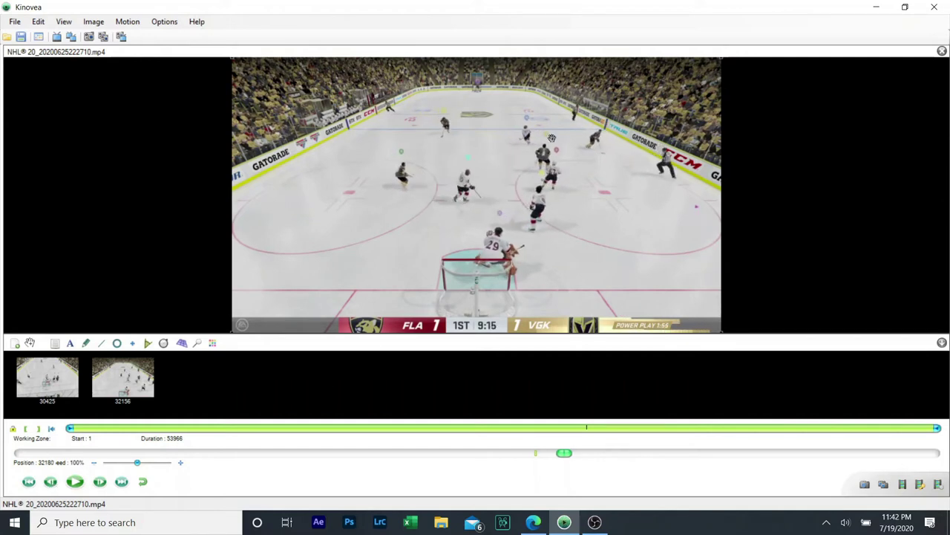
mouse_move(535, 163)
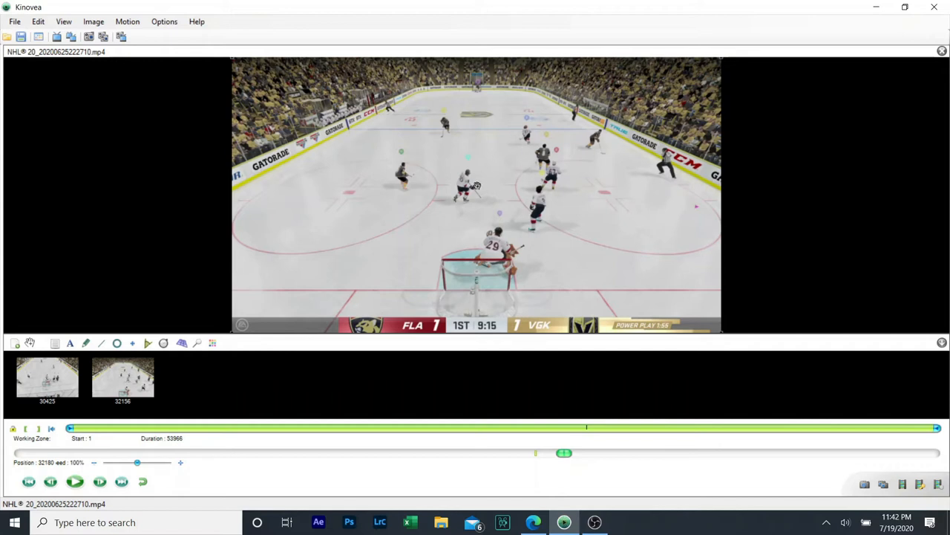
mouse_move(414, 153)
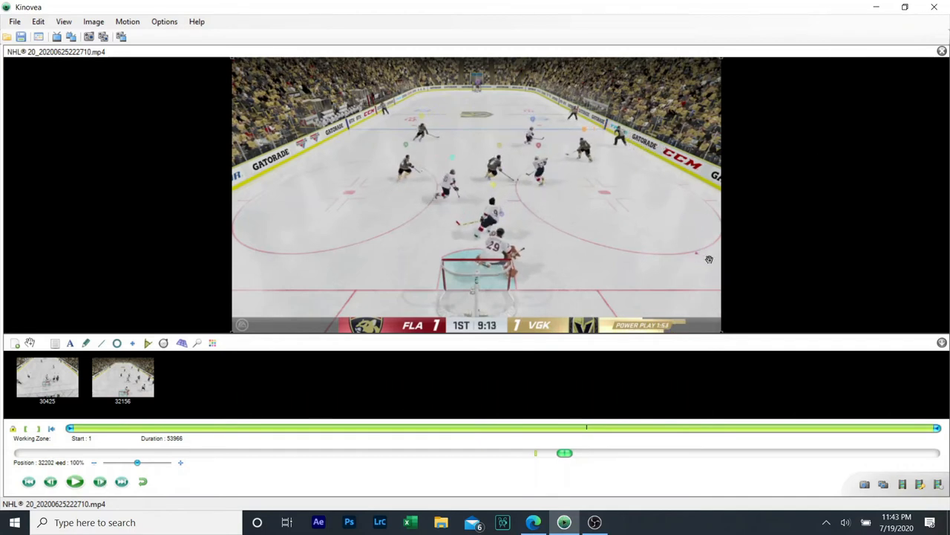
mouse_move(171, 385)
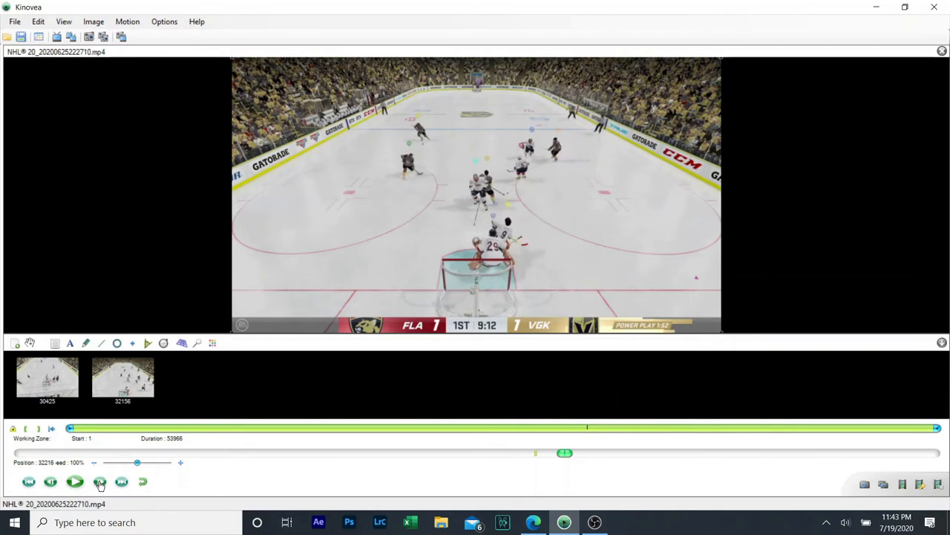
mouse_move(450, 286)
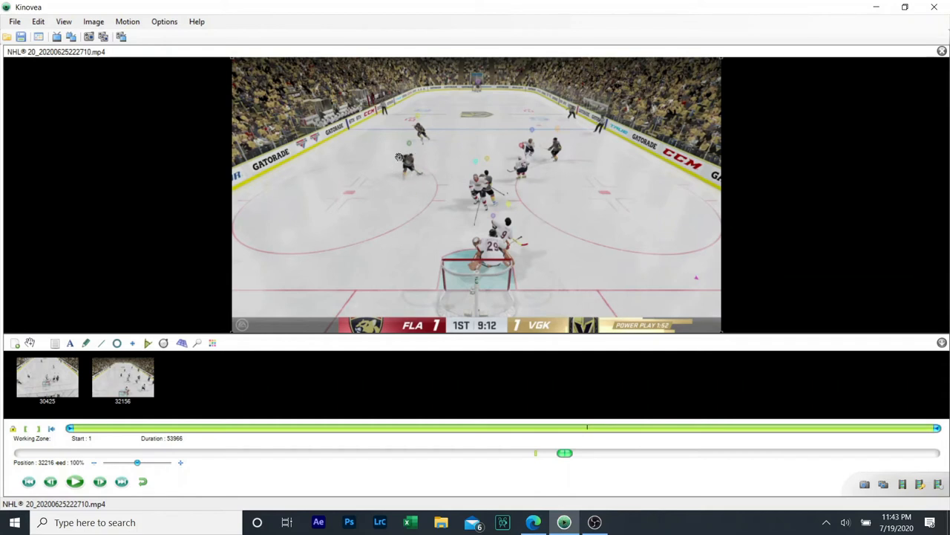
mouse_move(739, 271)
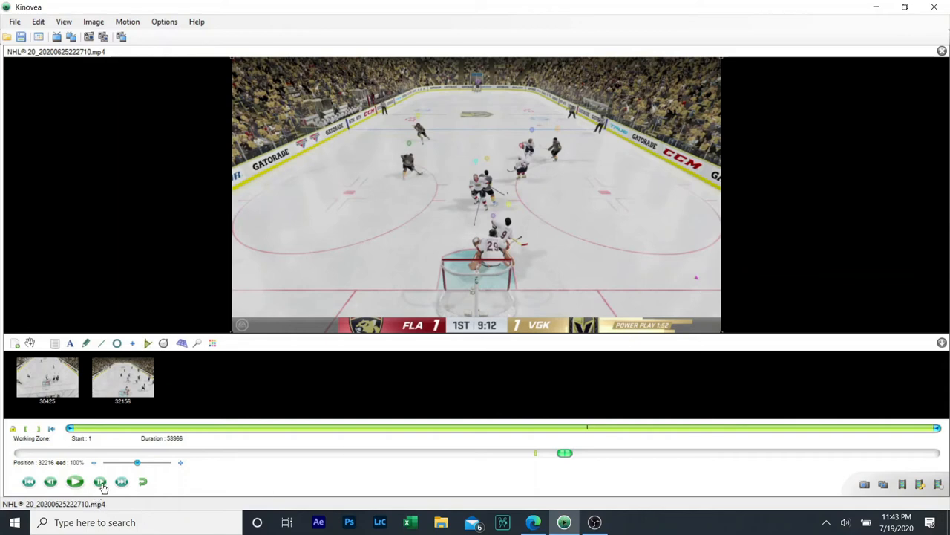
Run the hockey clip forward from 9:15 and pause at 8:58
left_click(100, 481)
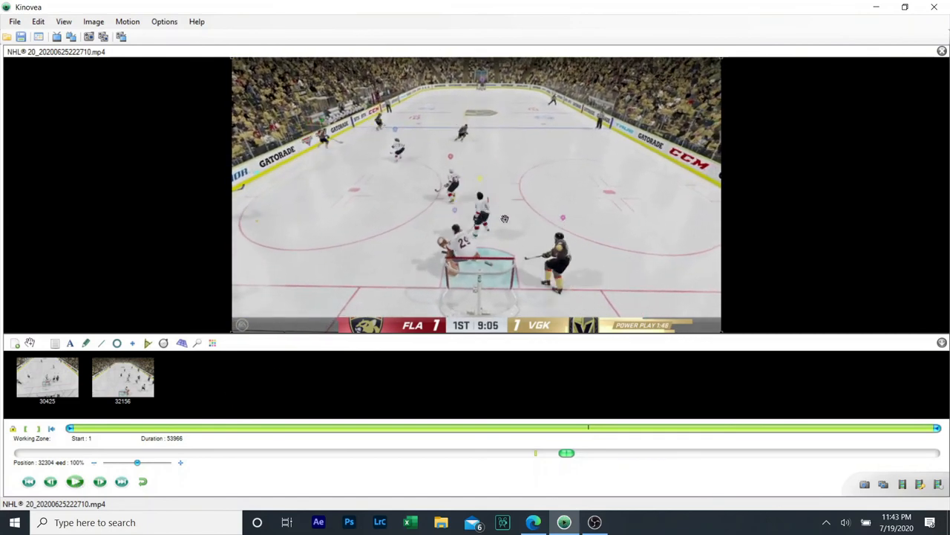
mouse_move(319, 231)
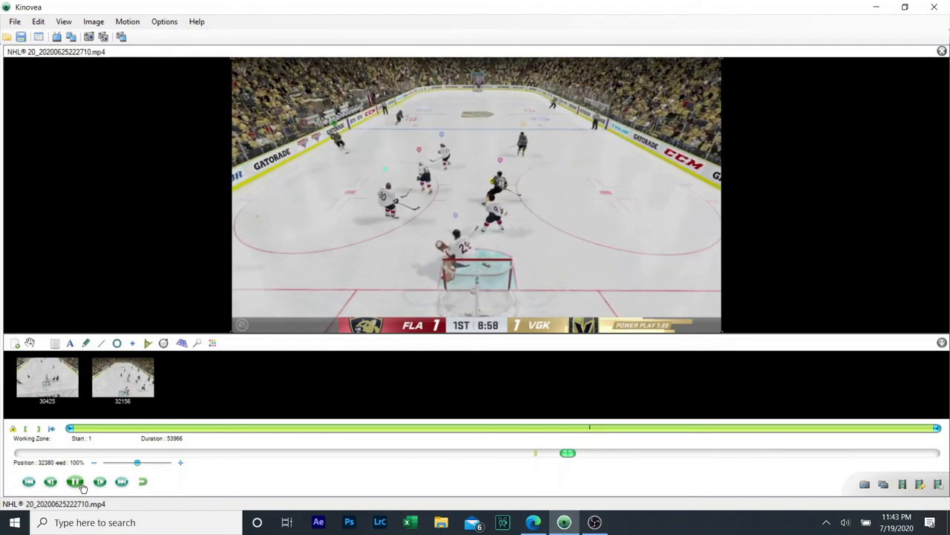
left_click(74, 482)
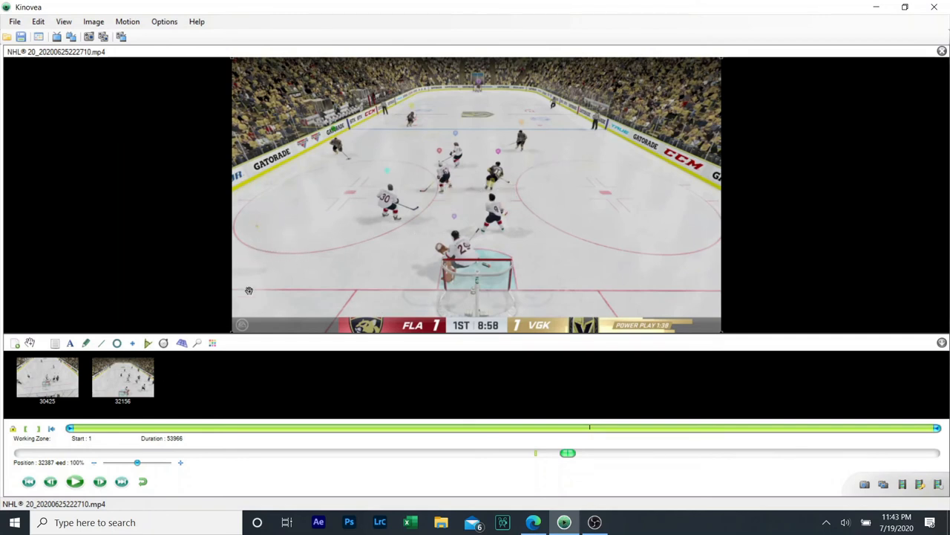
Resume playback through the power play, briefly pausing near 8:45, until 8:23
left_click(75, 482)
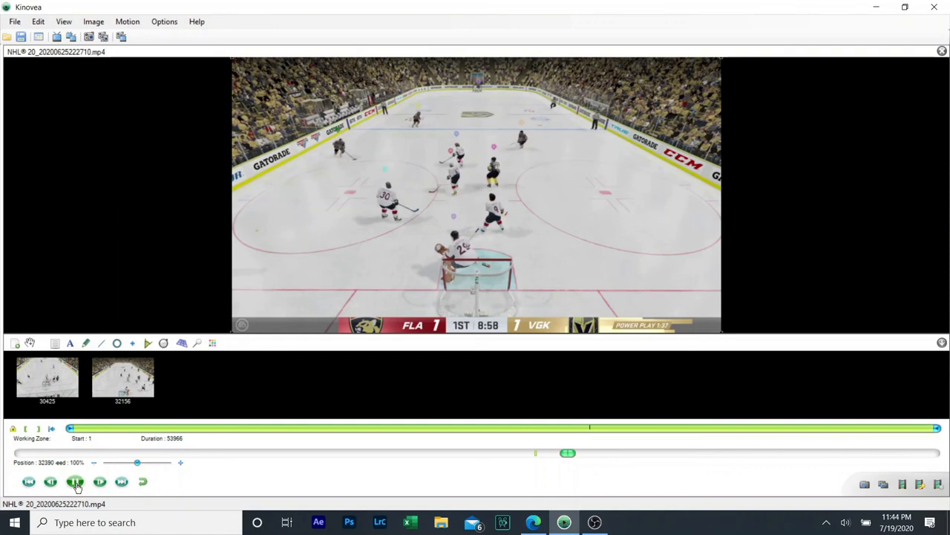
left_click(74, 481)
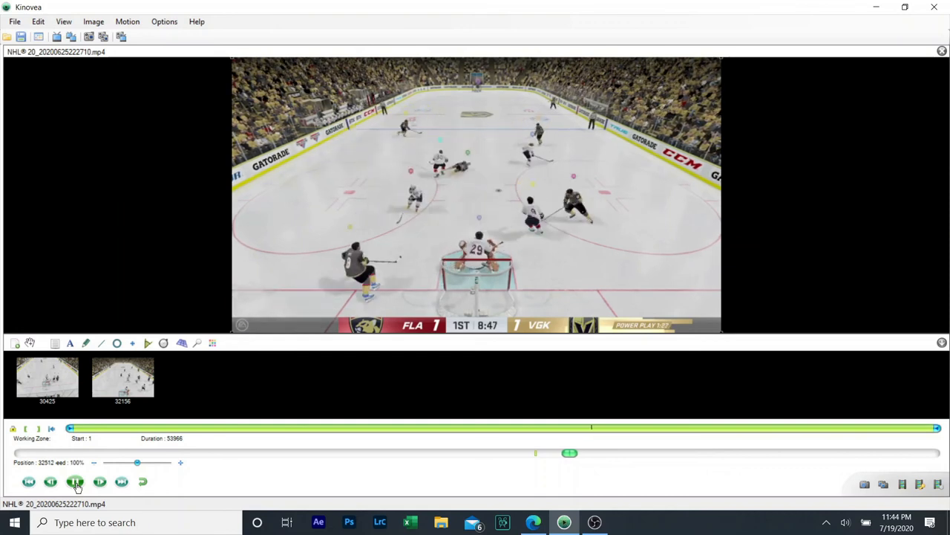
left_click(75, 482)
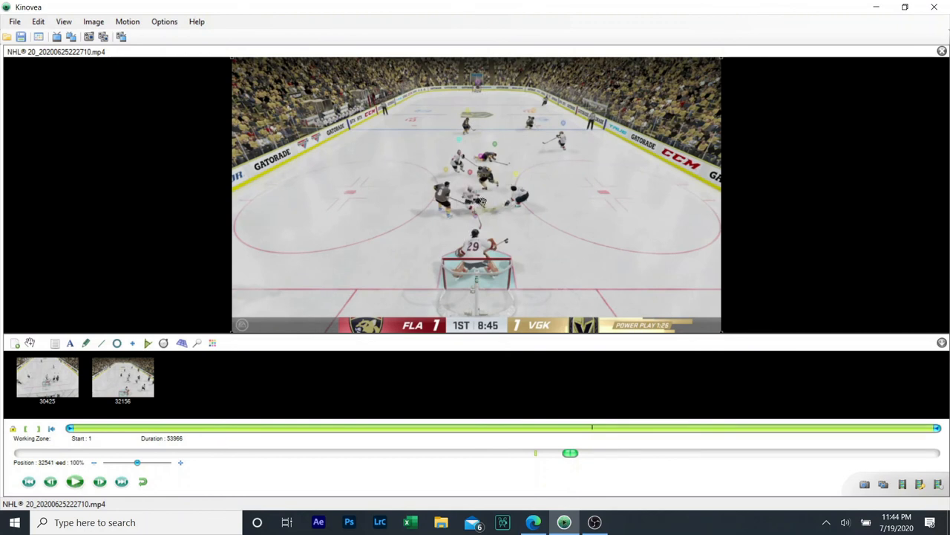
mouse_move(456, 208)
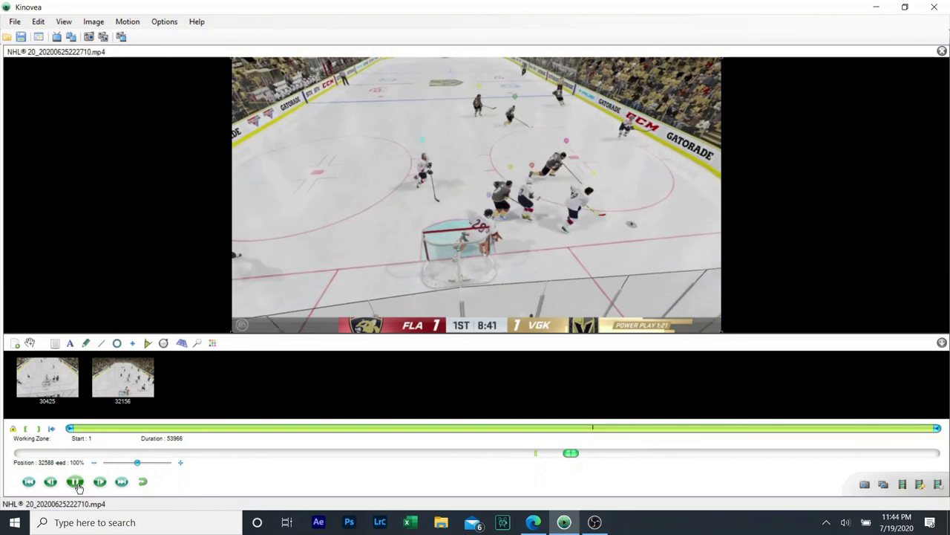
left_click(74, 481)
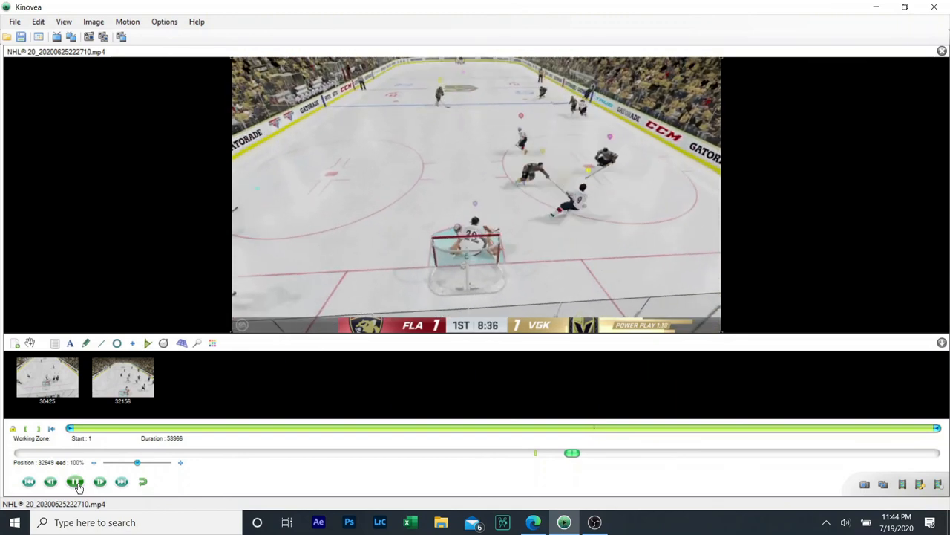
left_click(75, 481)
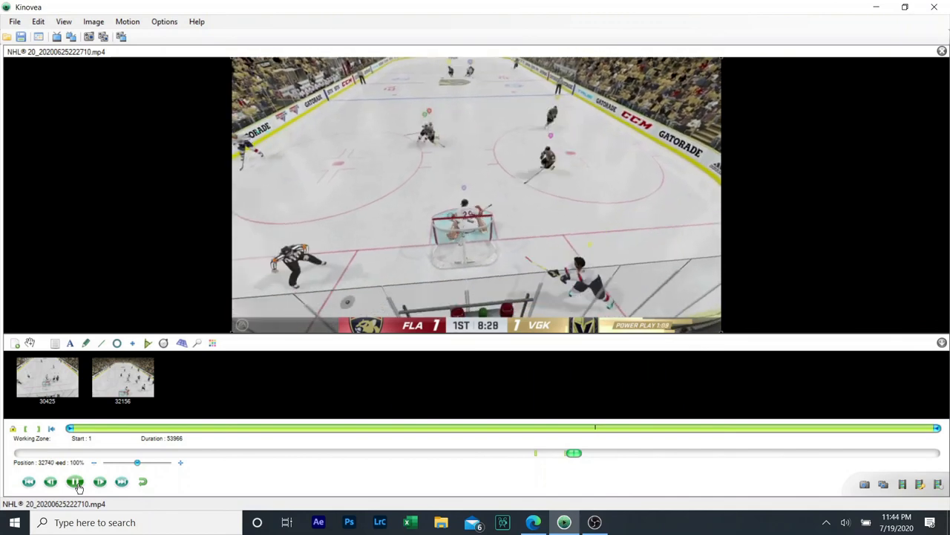
left_click(75, 482)
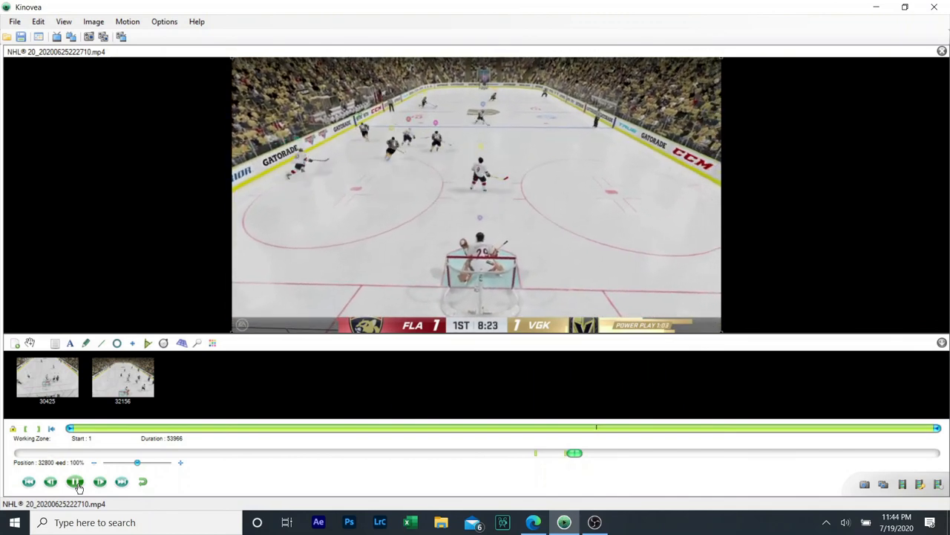